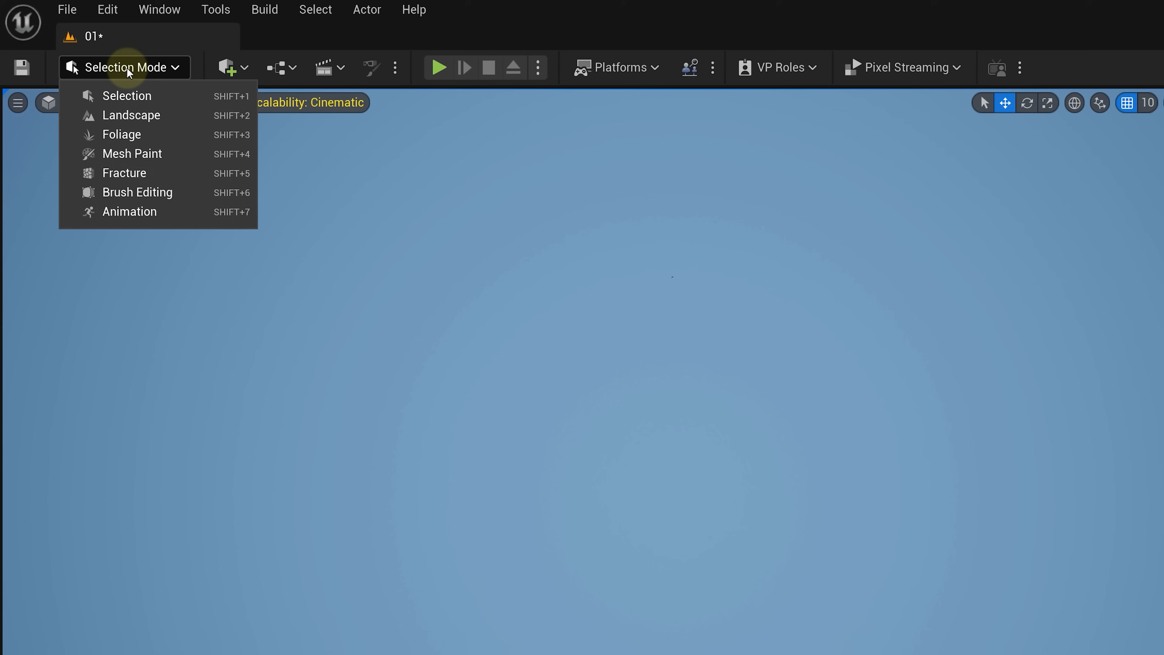
Step: Import a heightmap image in Landscape mode to create the new terrain
click(135, 116)
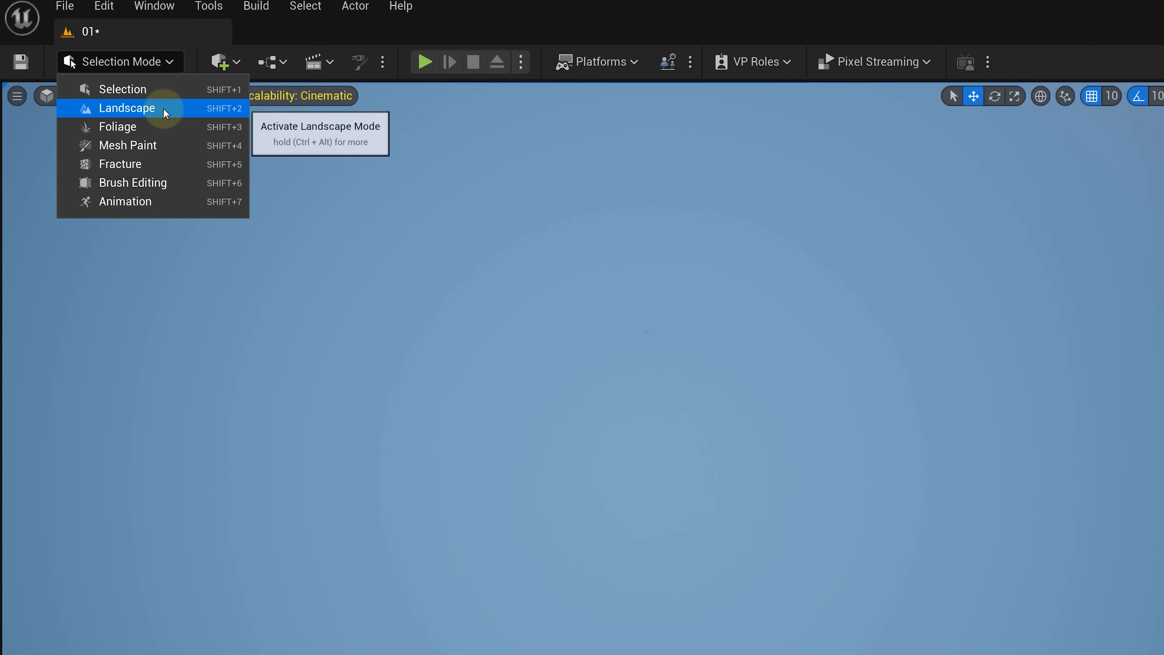
click(126, 108)
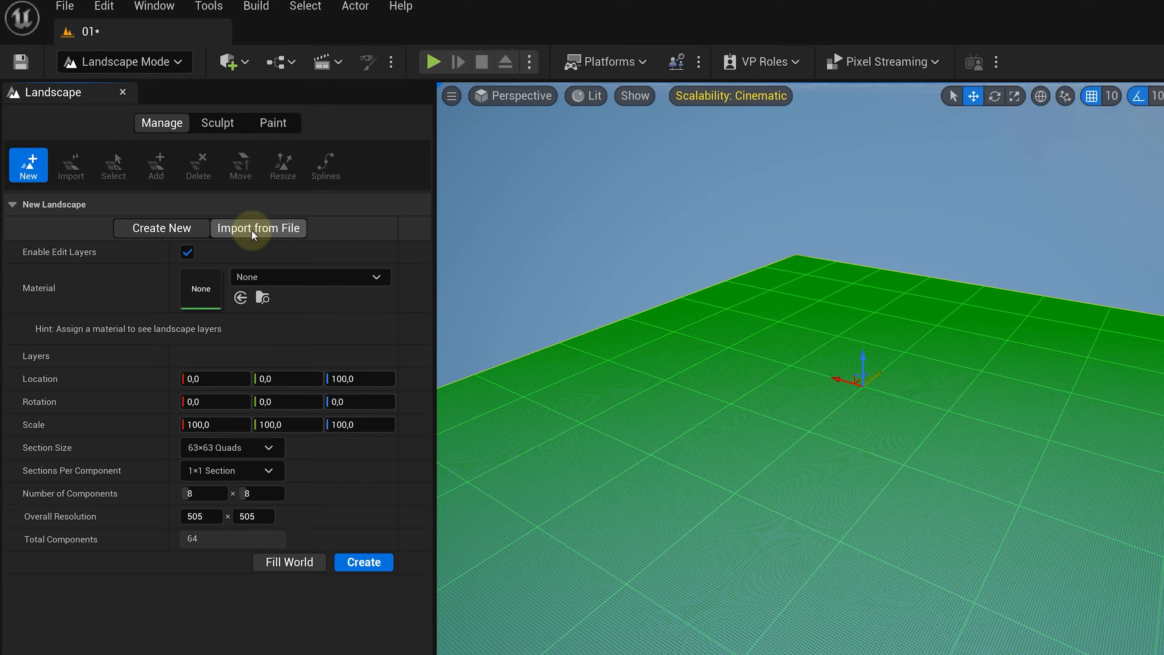
click(259, 227)
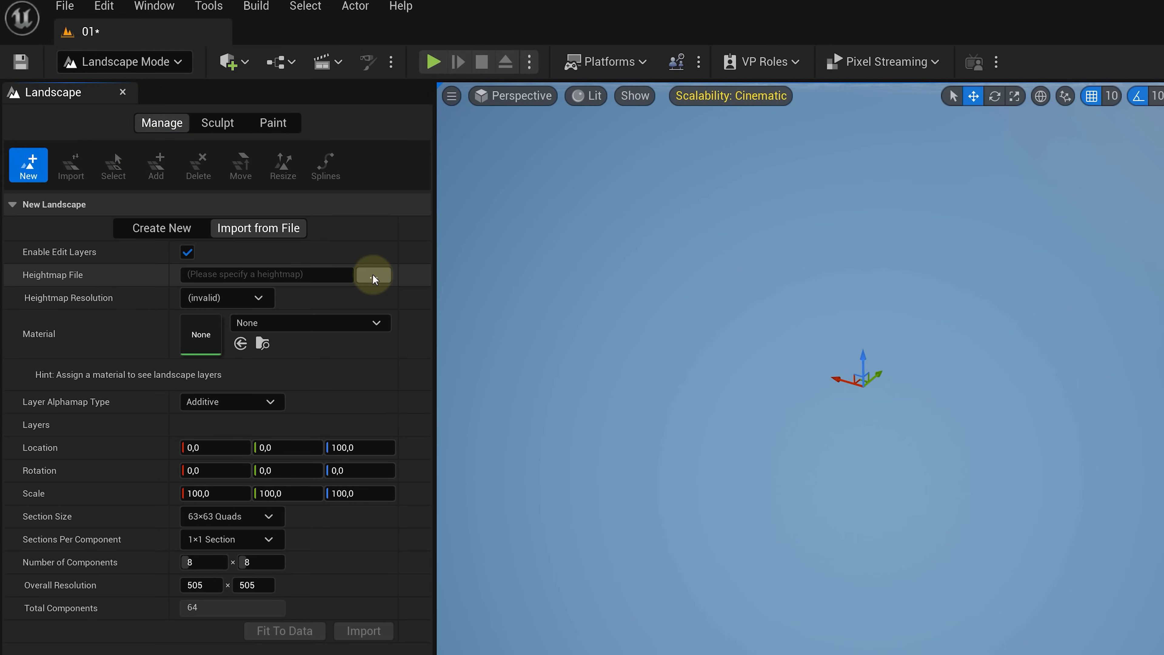
click(373, 275)
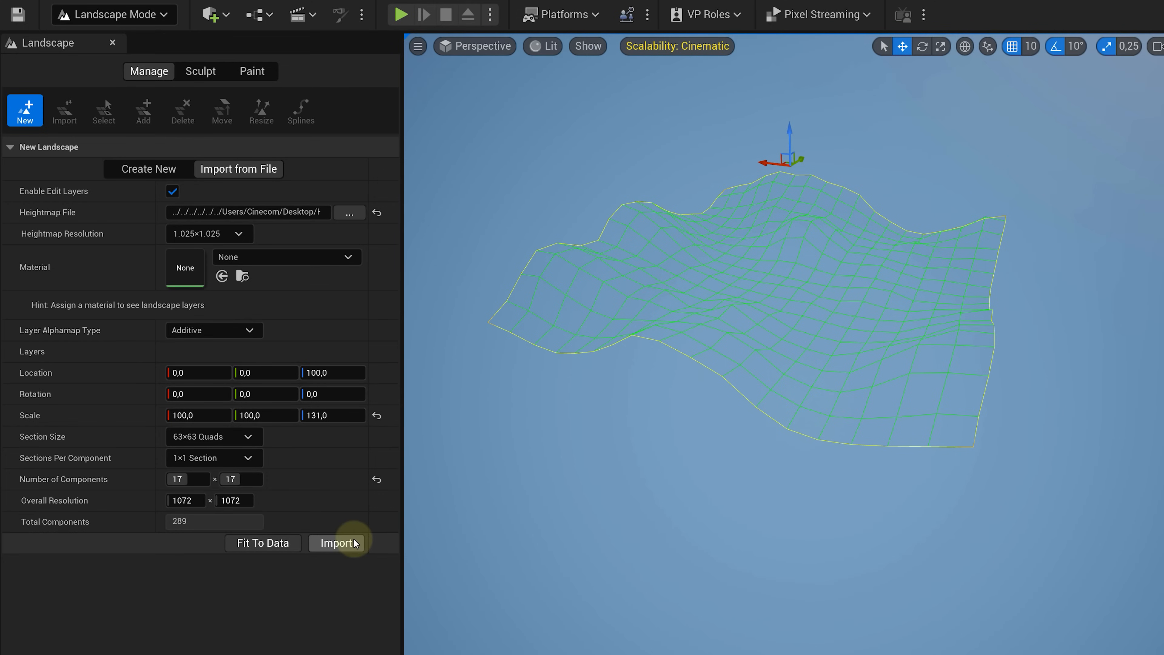
click(338, 543)
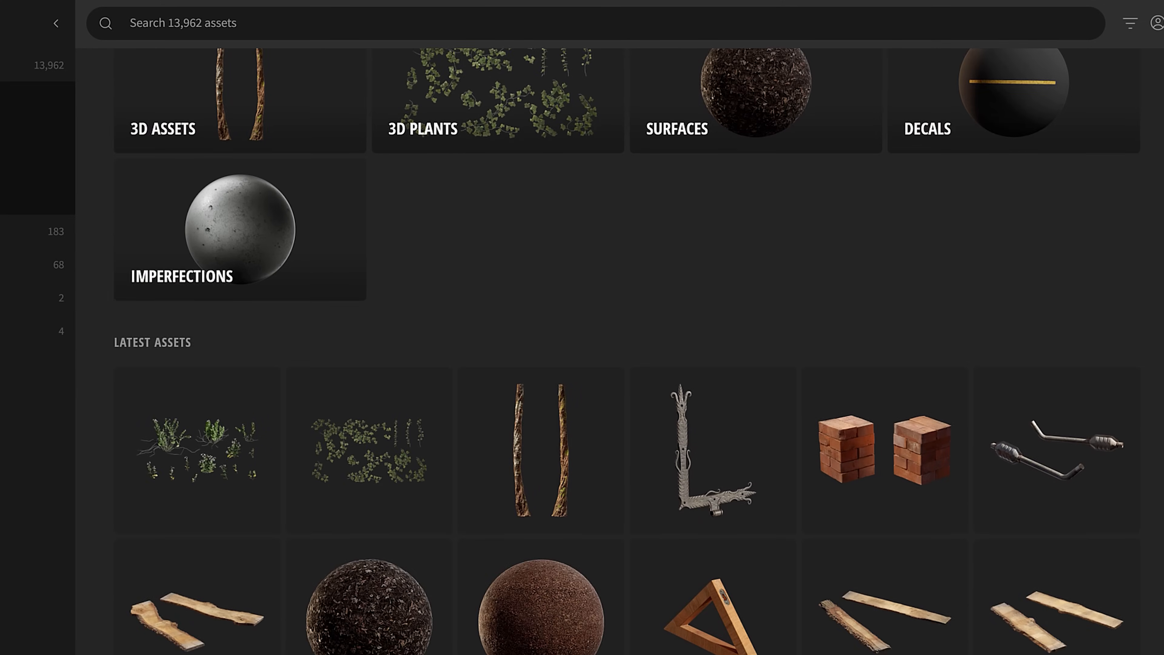
Step: Scroll through the Bridge asset library toward the Saloon Wooden Interior Kit
scroll(down, 3)
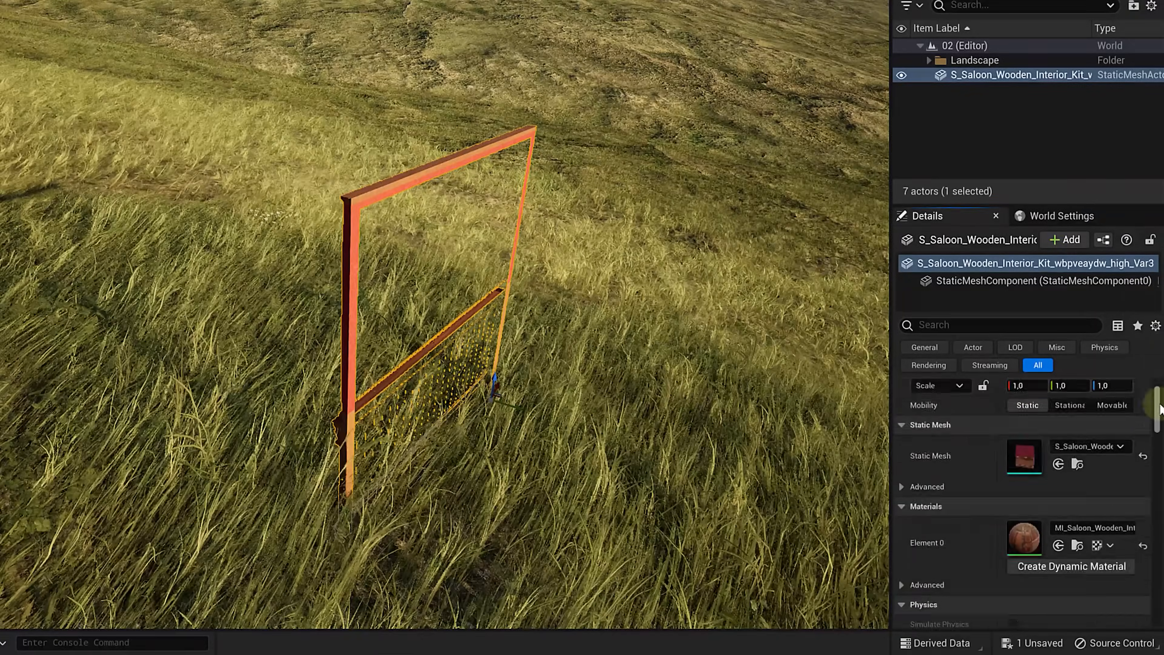
Step: Open the wall piece's Element 0 material from the Details panel for editing
scroll(down, 3)
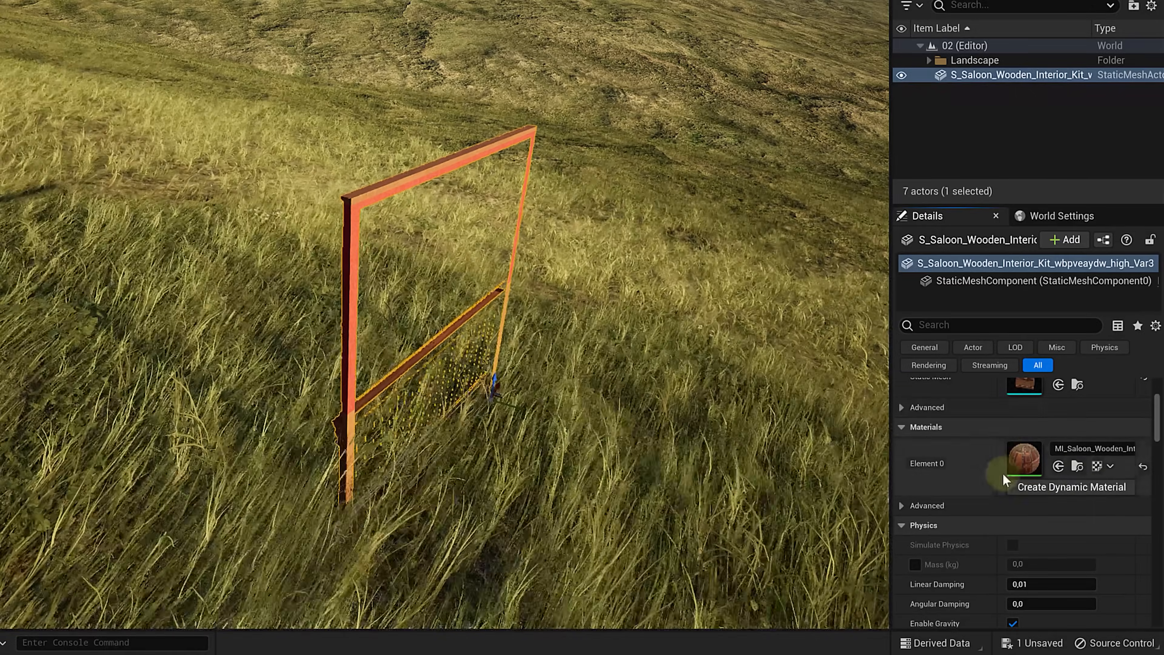
mouse_move(1024, 458)
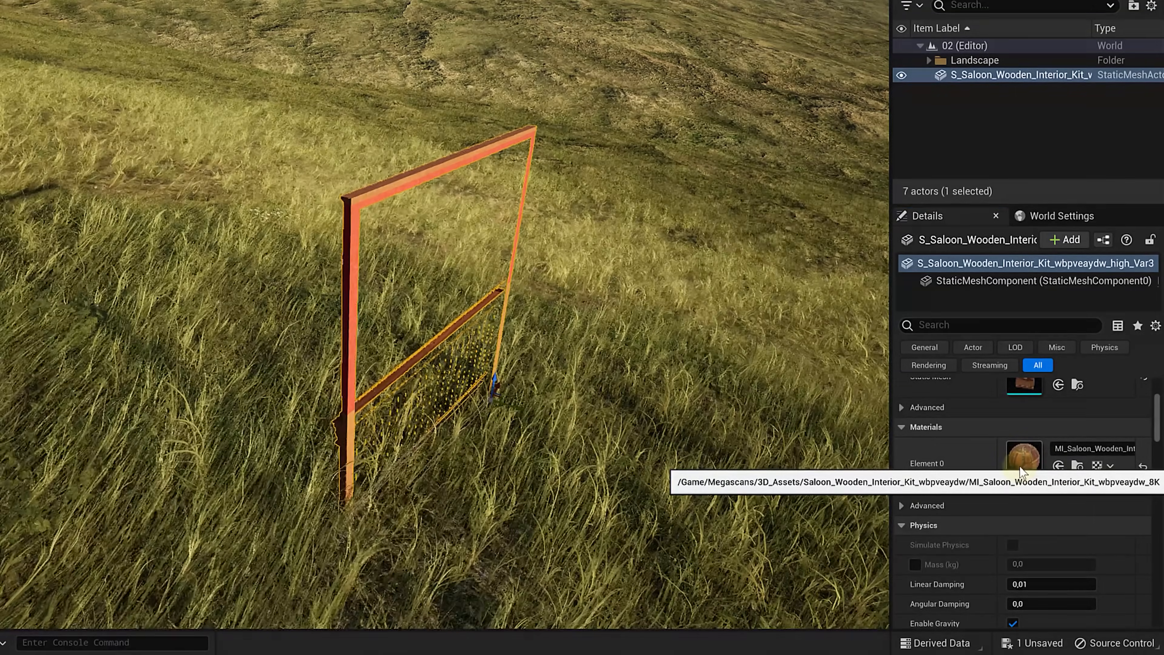
double_click(1024, 459)
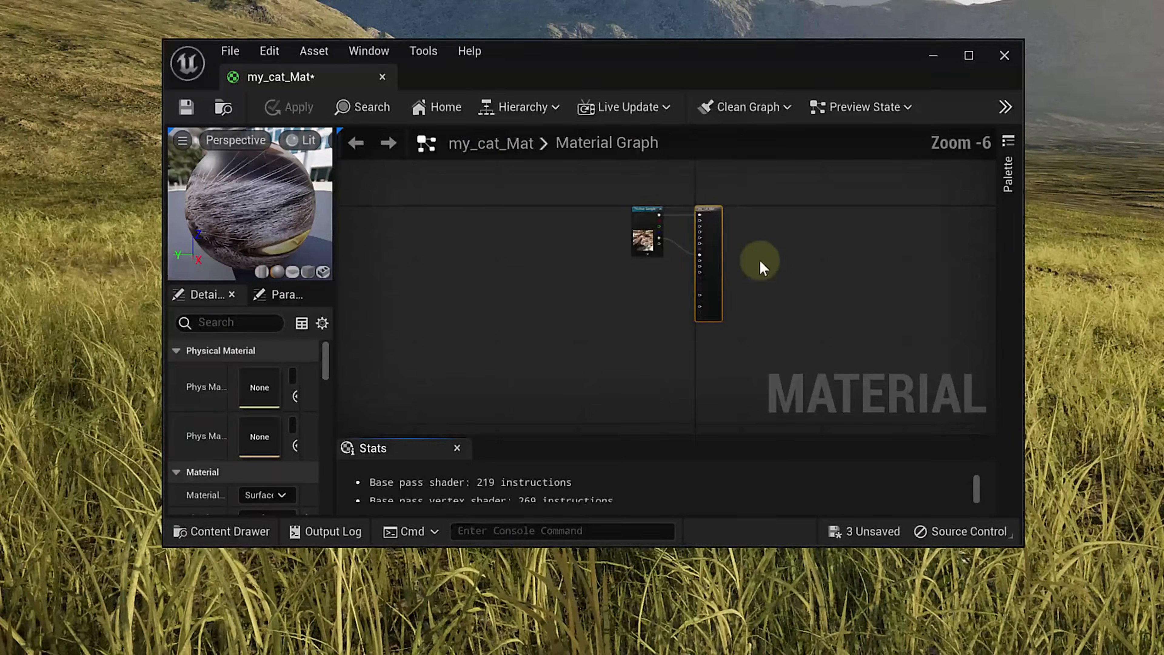
scroll(up, 3)
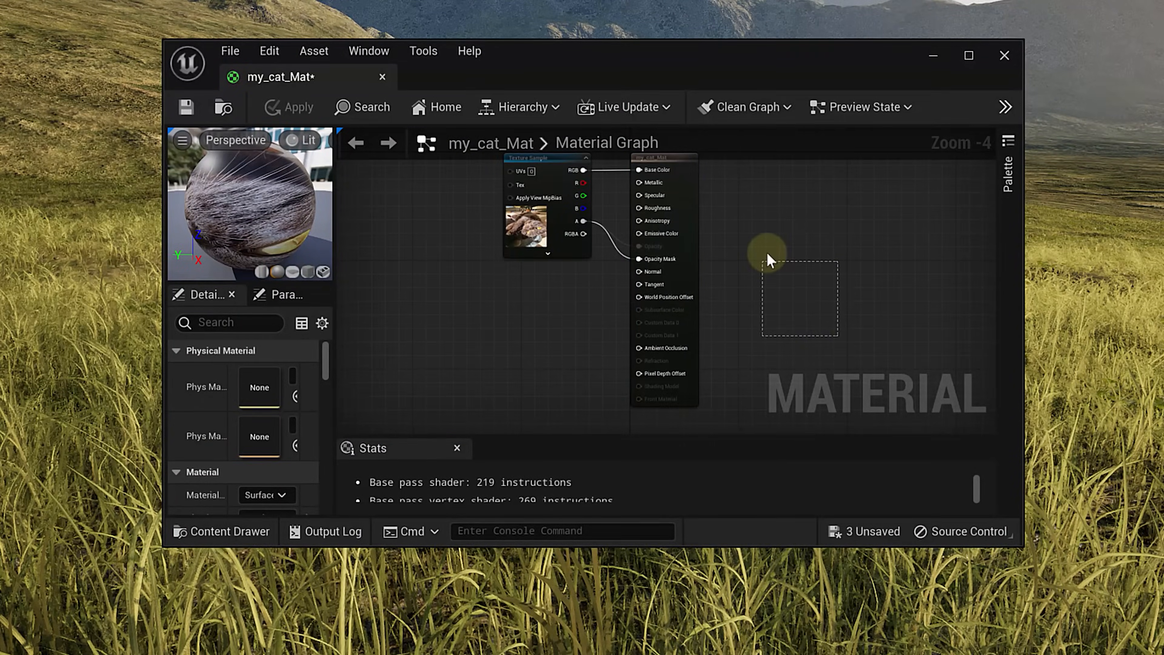